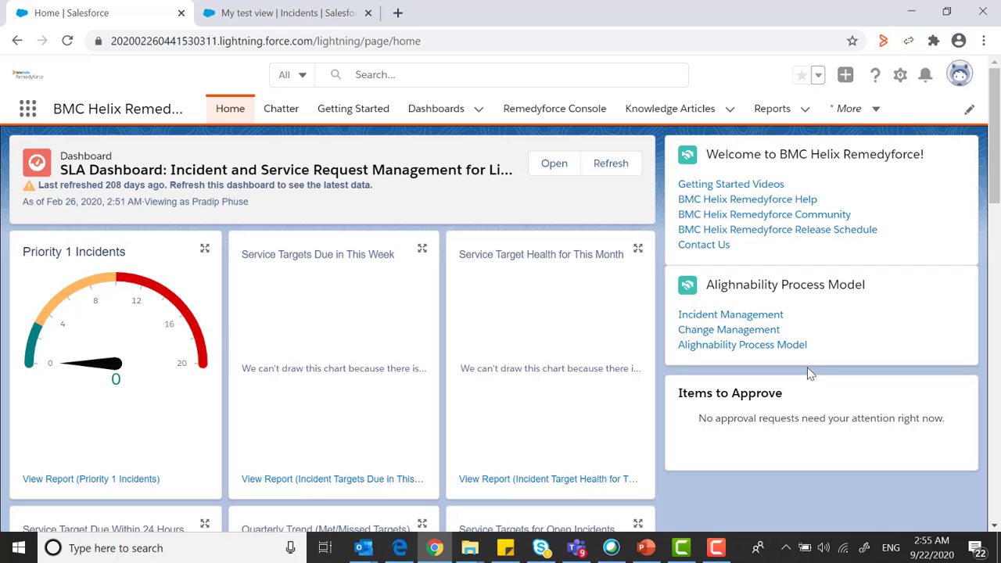
mouse_move(735, 278)
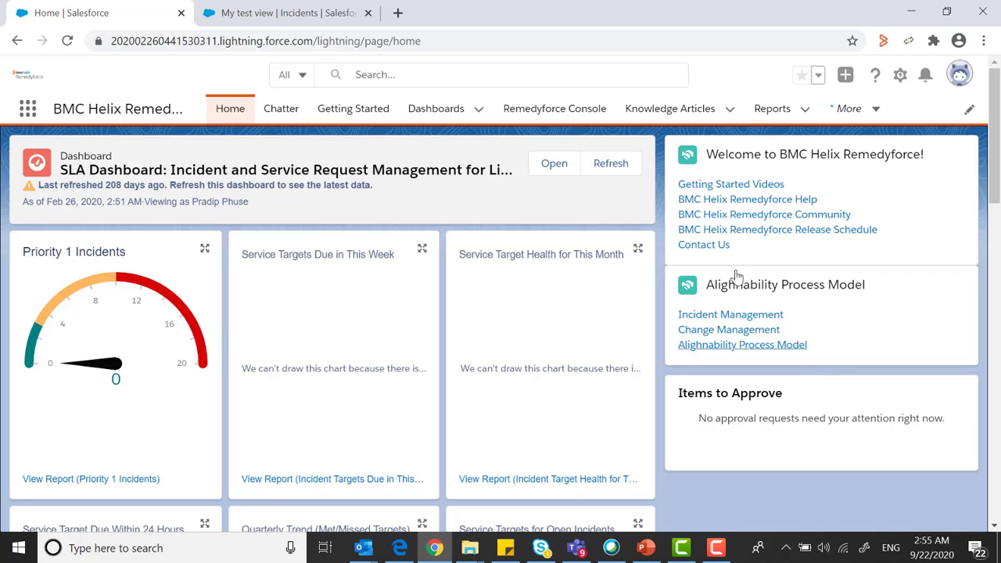
- Open the Remedyforce Console and switch to the Incidents list from the View menu
click(555, 108)
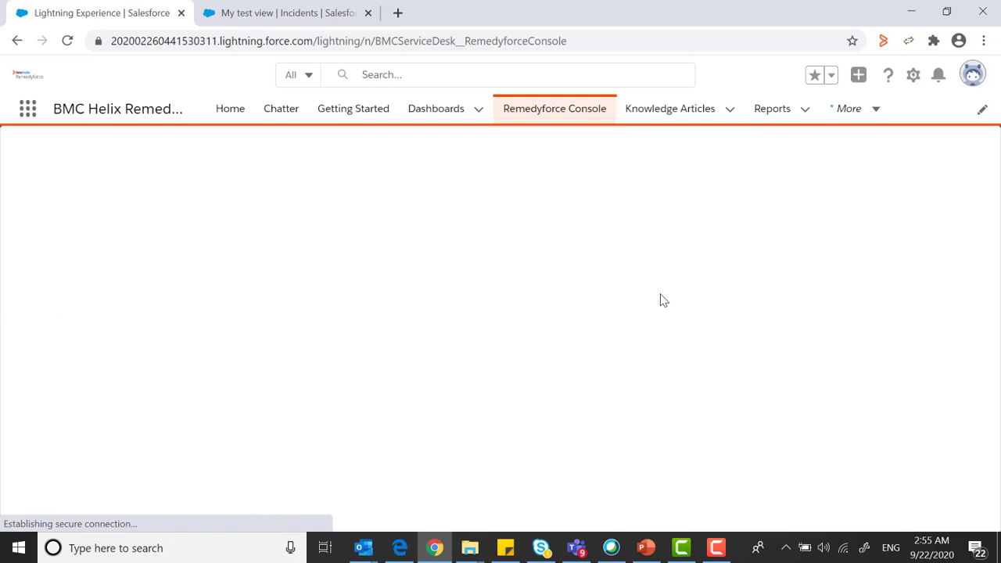
mouse_move(480, 215)
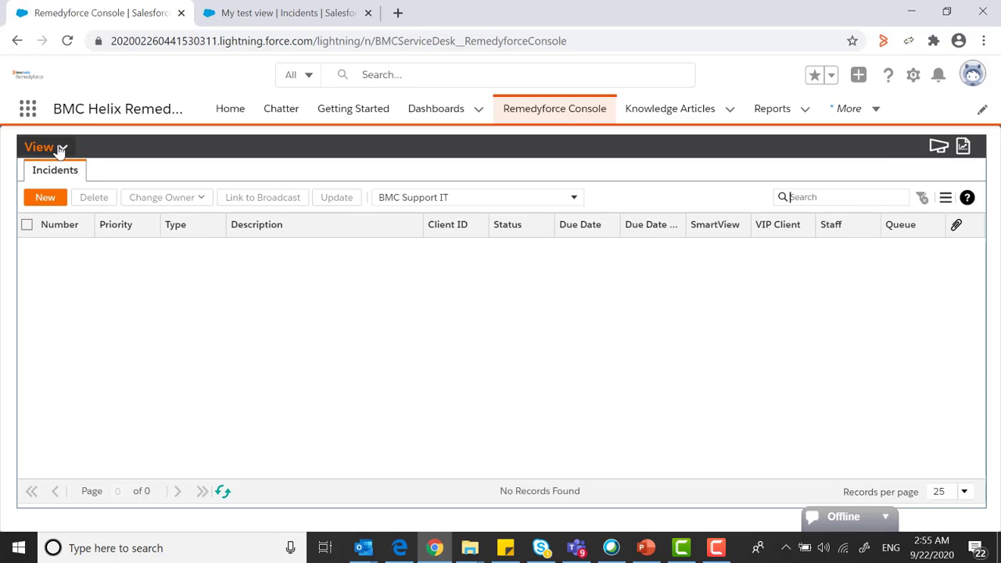
click(39, 147)
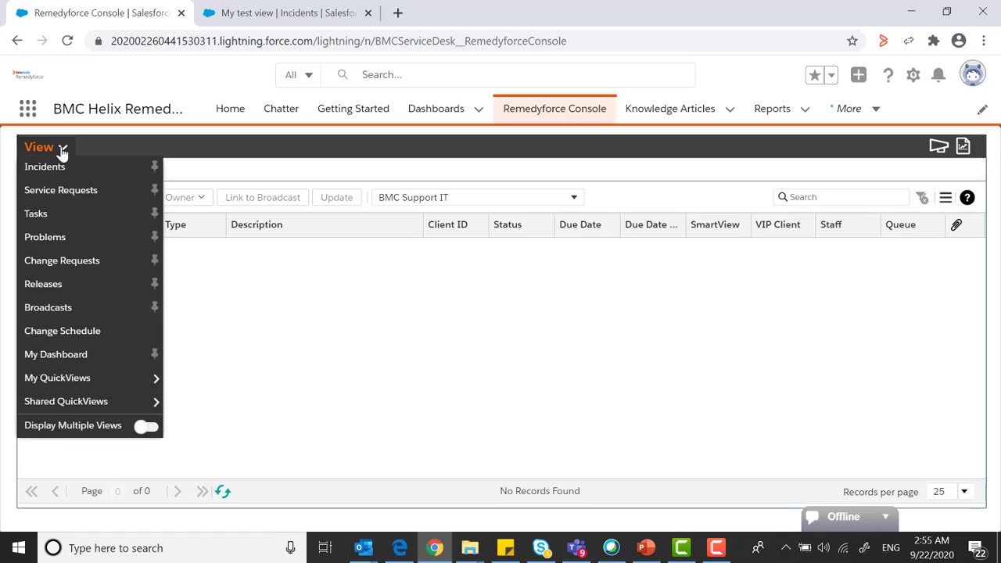
mouse_move(63, 164)
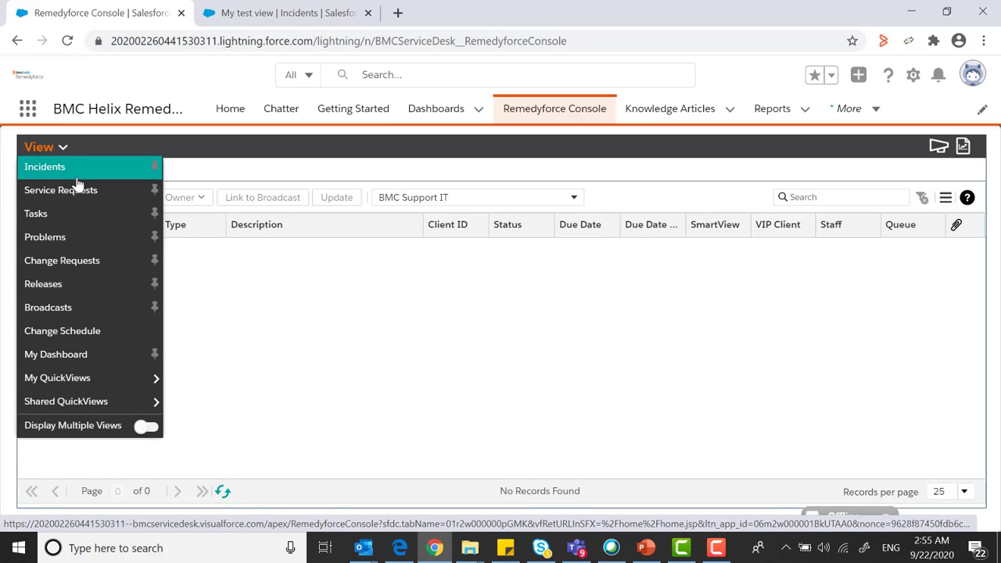
mouse_move(84, 237)
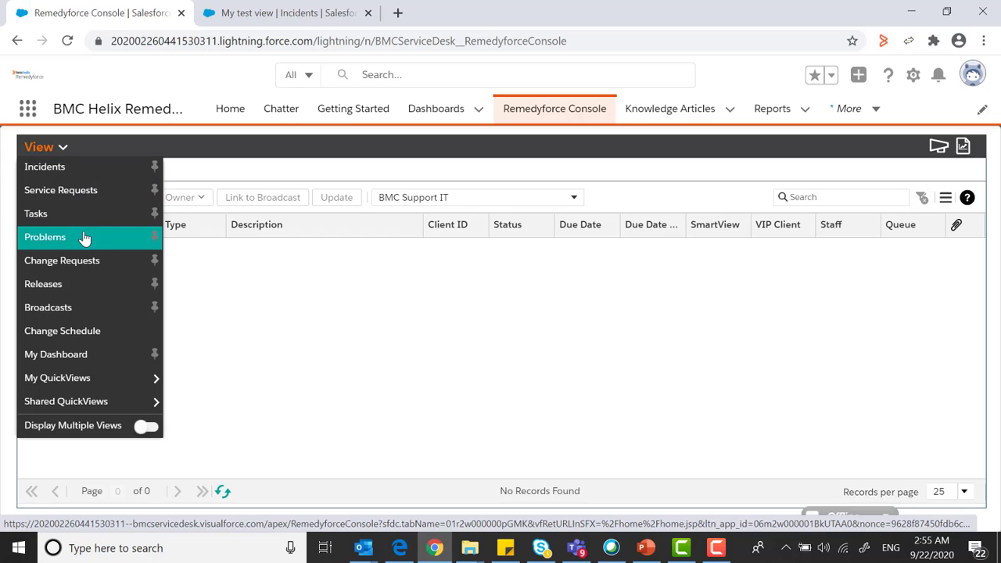
click(45, 167)
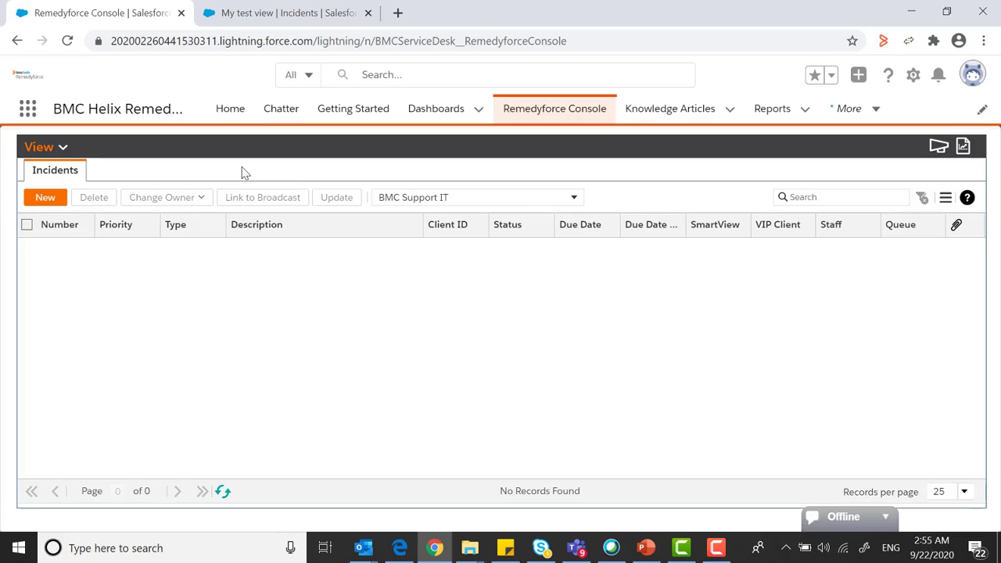
mouse_move(472, 203)
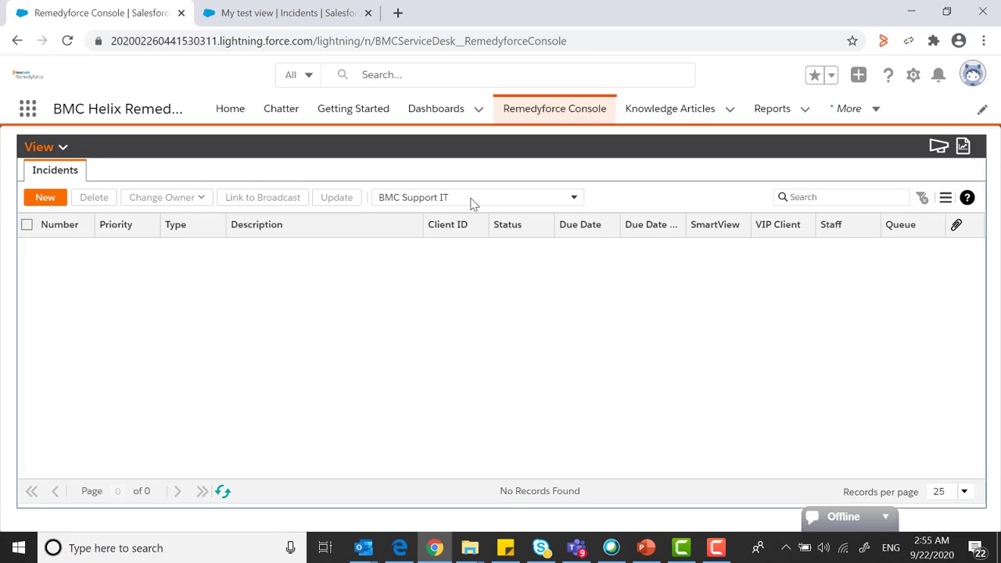
mouse_move(477, 197)
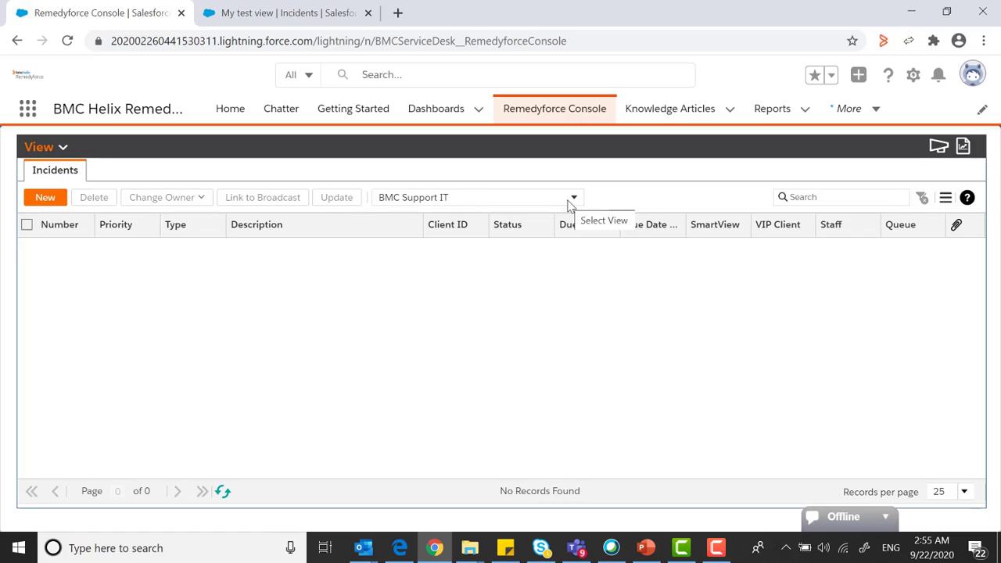
- From the incident list view dropdown, choose Create New View
click(573, 197)
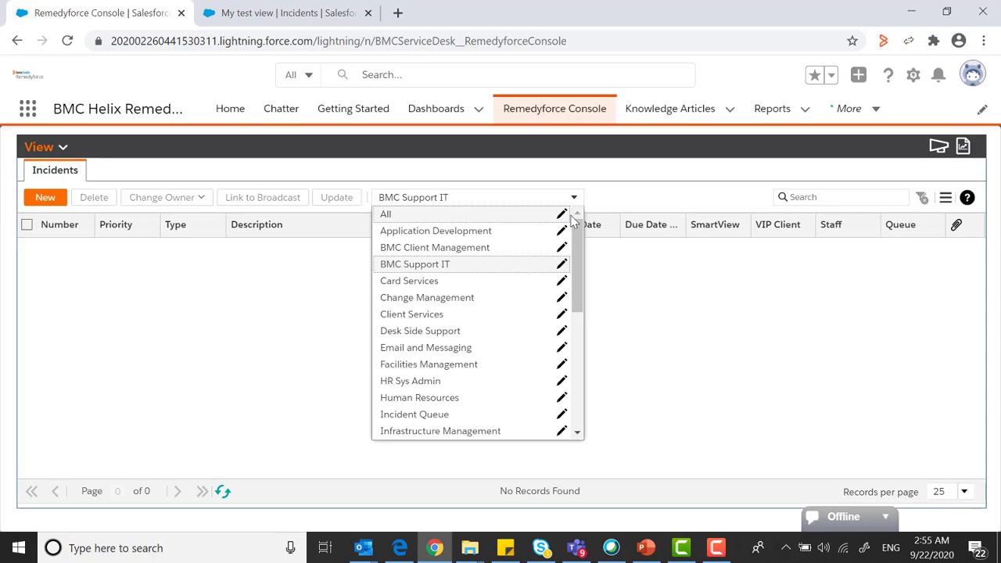
scroll(down, 3)
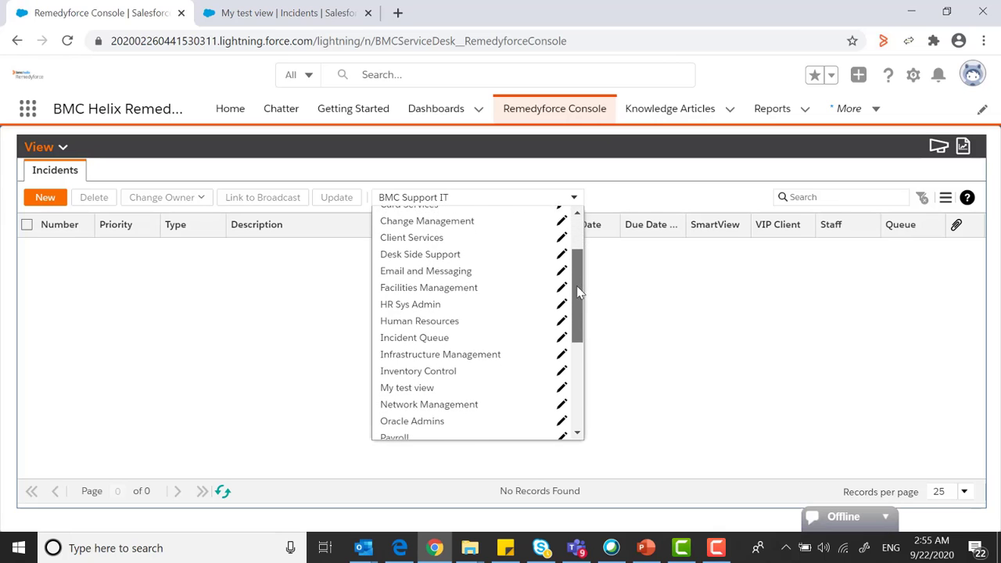
scroll(down, 3)
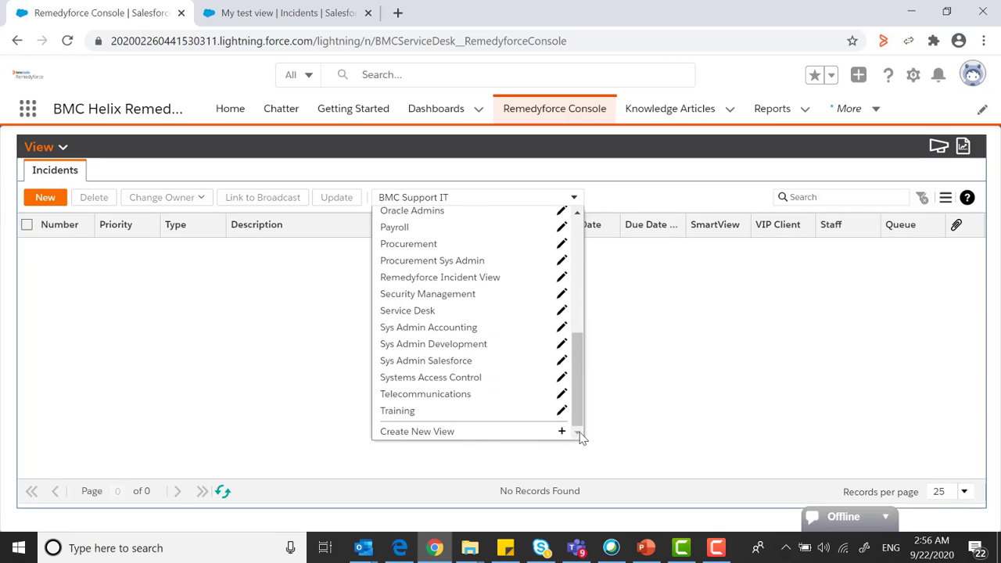
mouse_move(461, 442)
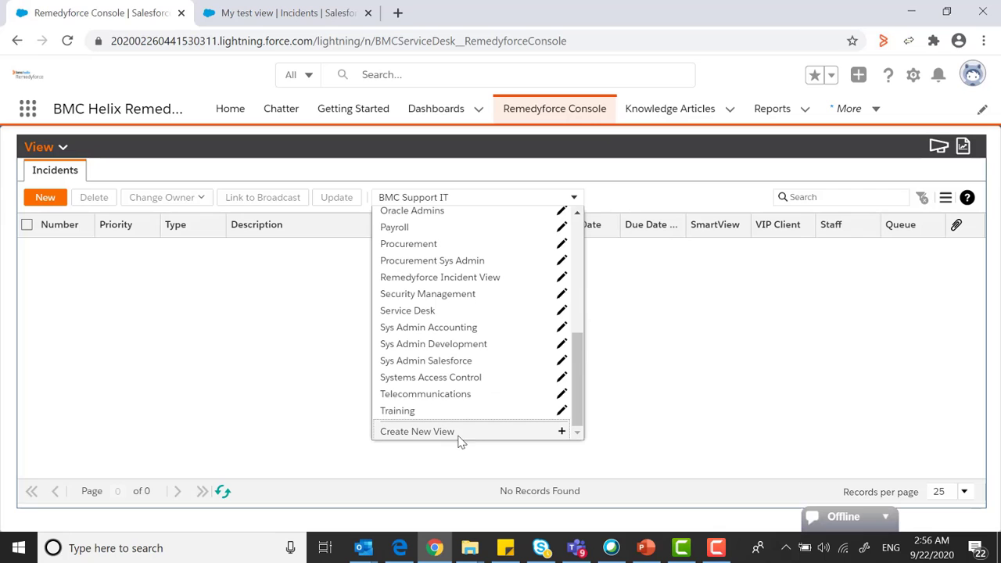
mouse_move(561, 431)
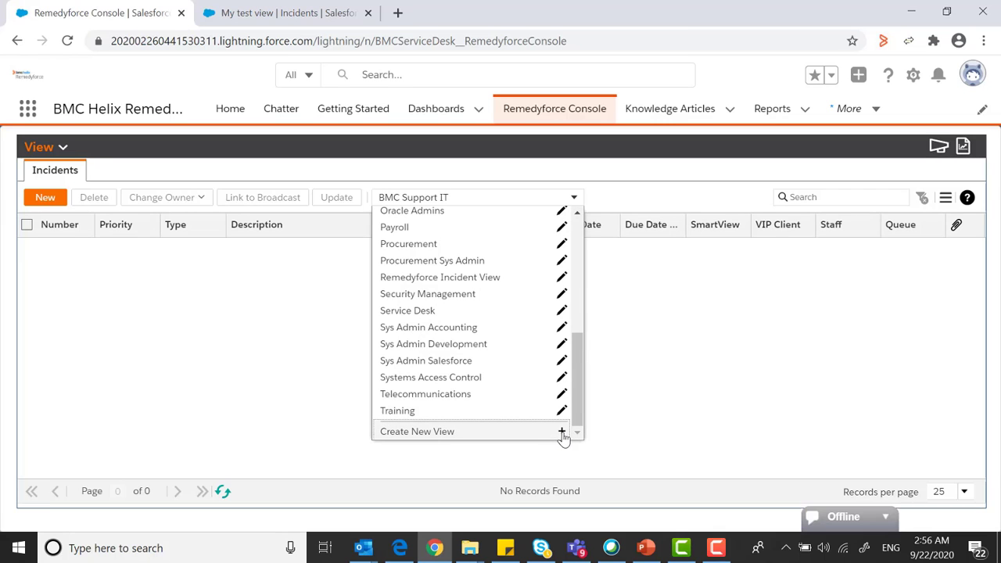
click(417, 430)
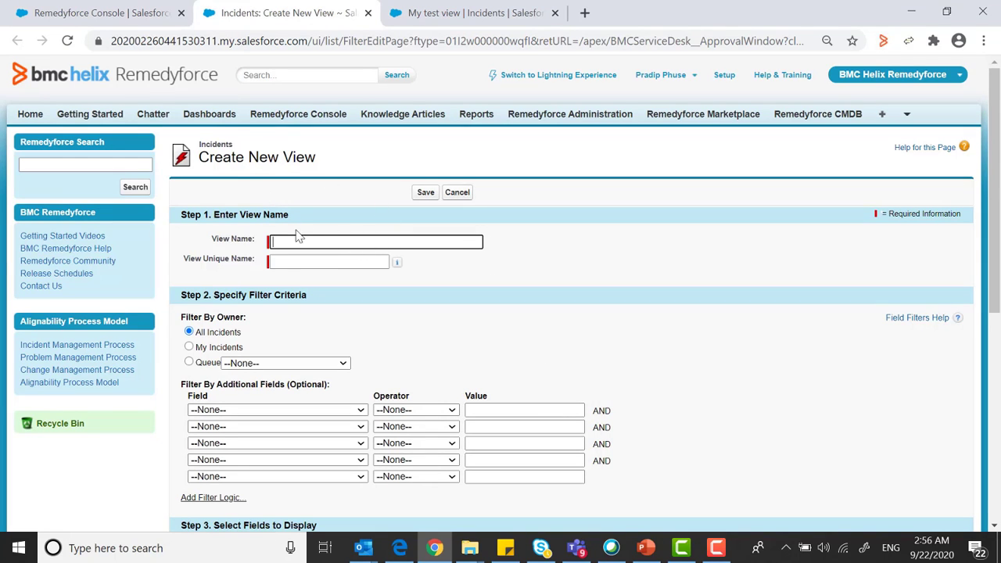
mouse_move(405, 265)
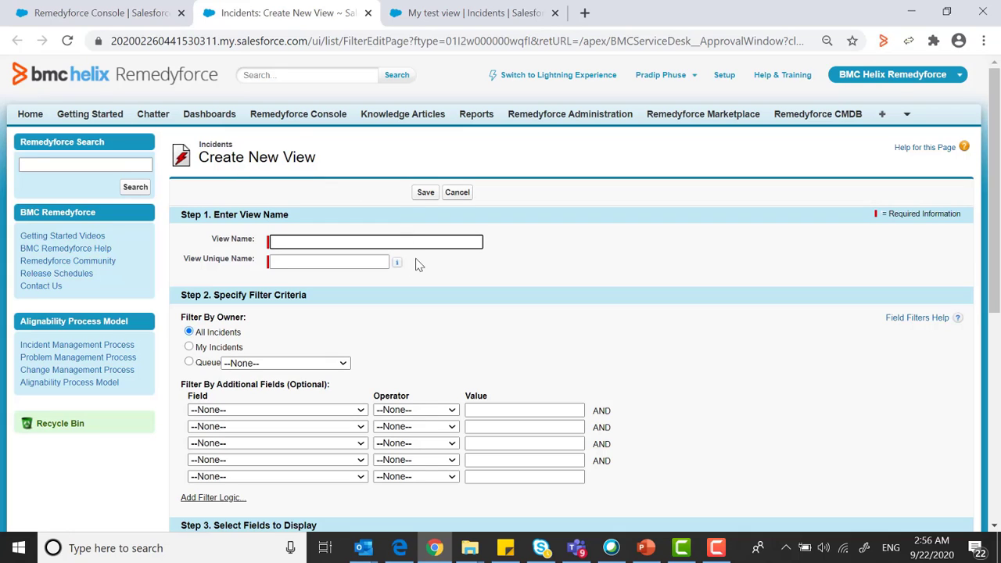
- Enter 'Test List View' as the view name and auto-fill unique name Test_List_View
text(Test List)
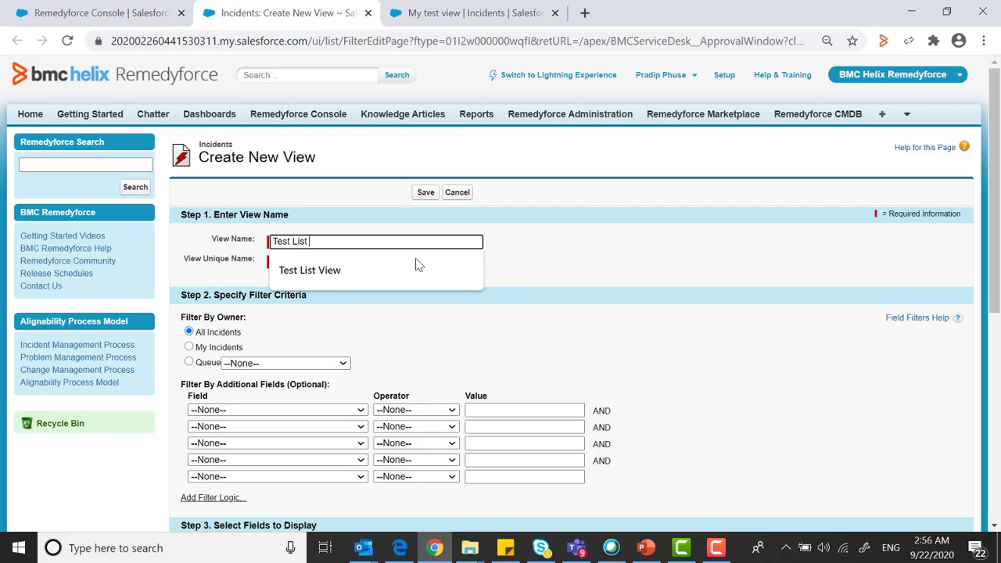
click(309, 270)
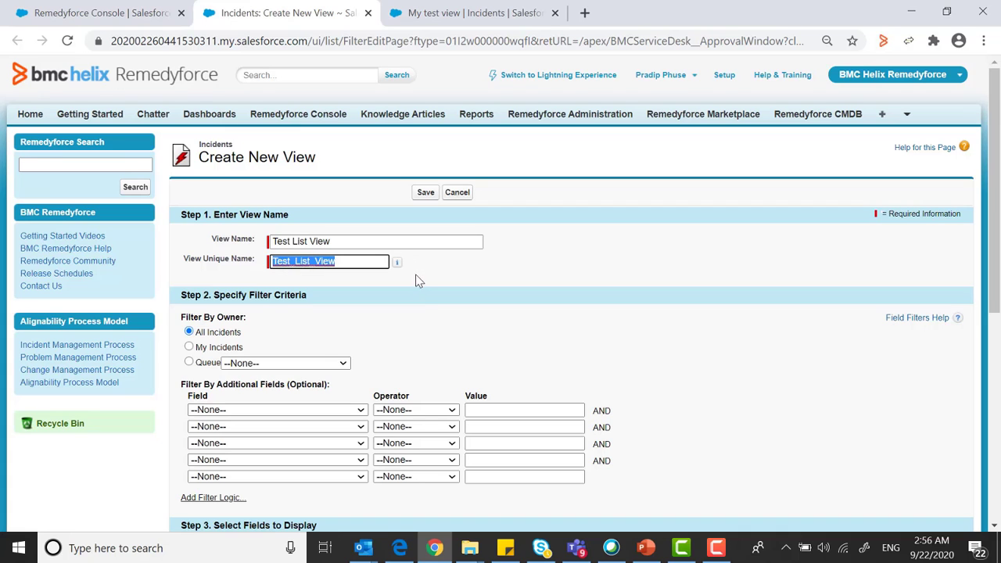
scroll(down, 3)
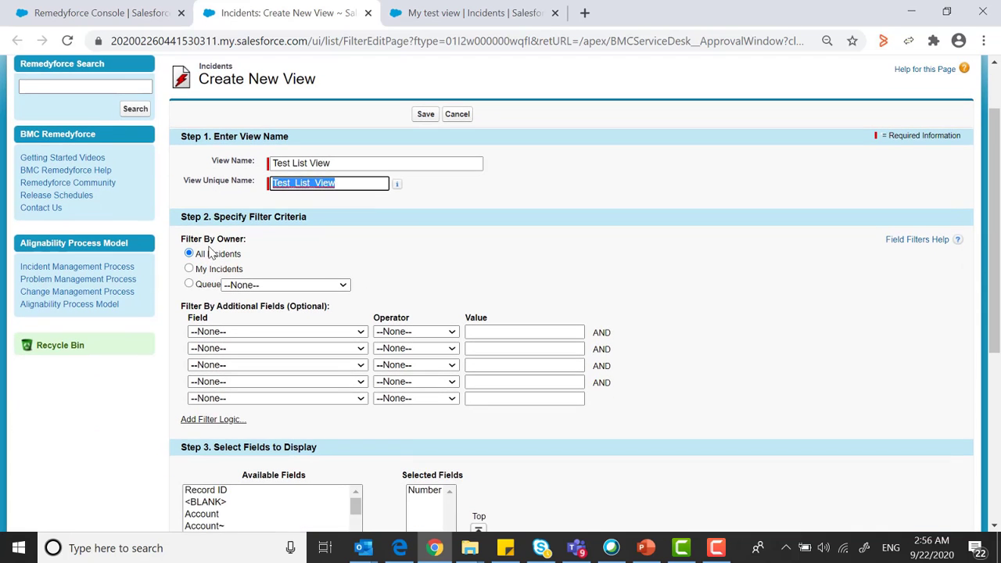
mouse_move(243, 252)
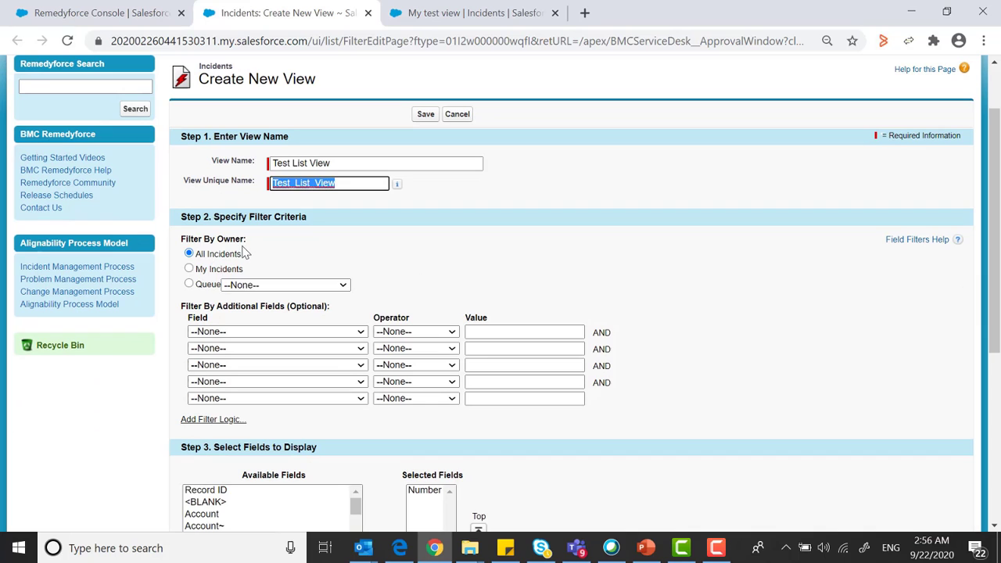
scroll(down, 3)
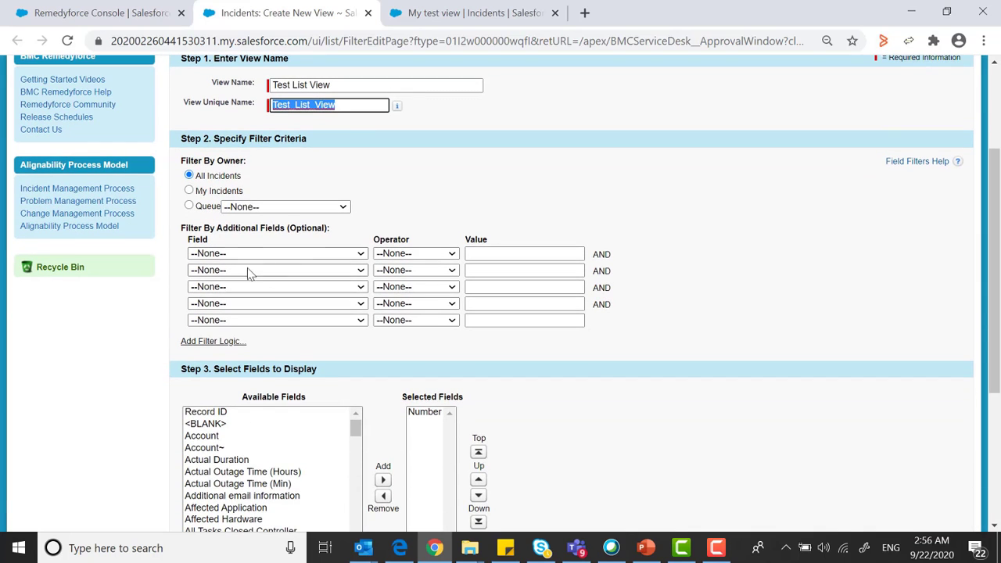
- Make Test List View visible to all users and save it
click(276, 253)
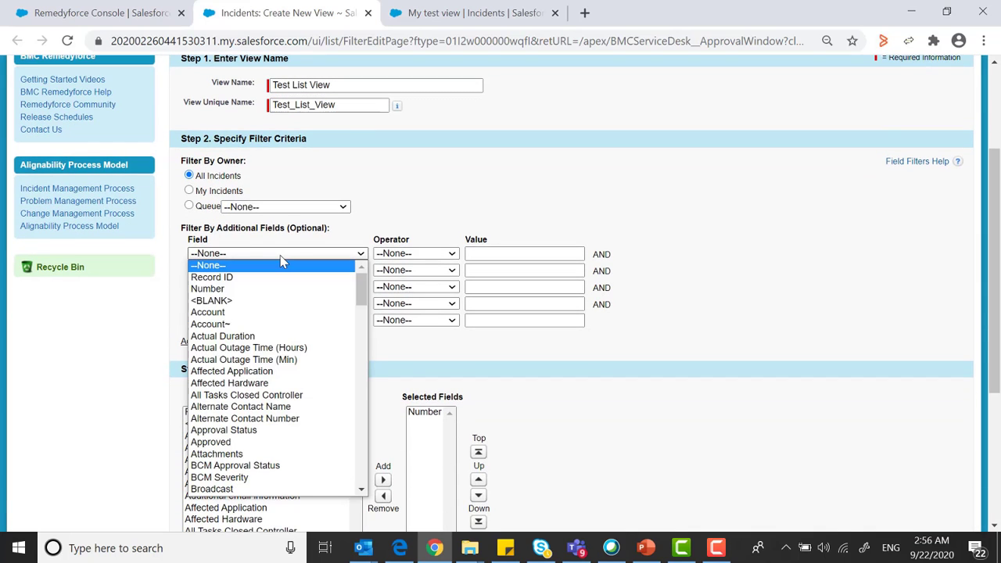
mouse_move(211, 241)
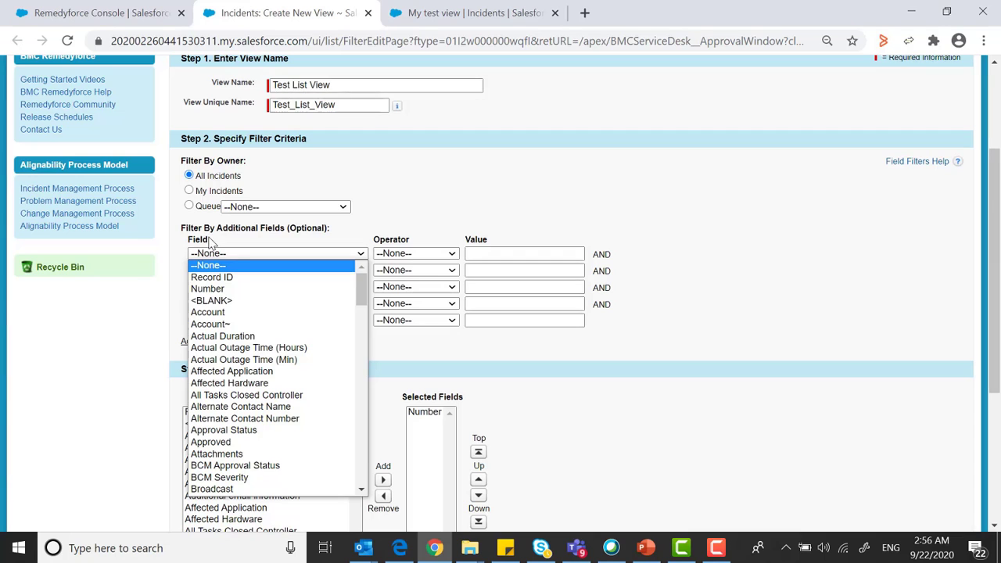
mouse_move(276, 239)
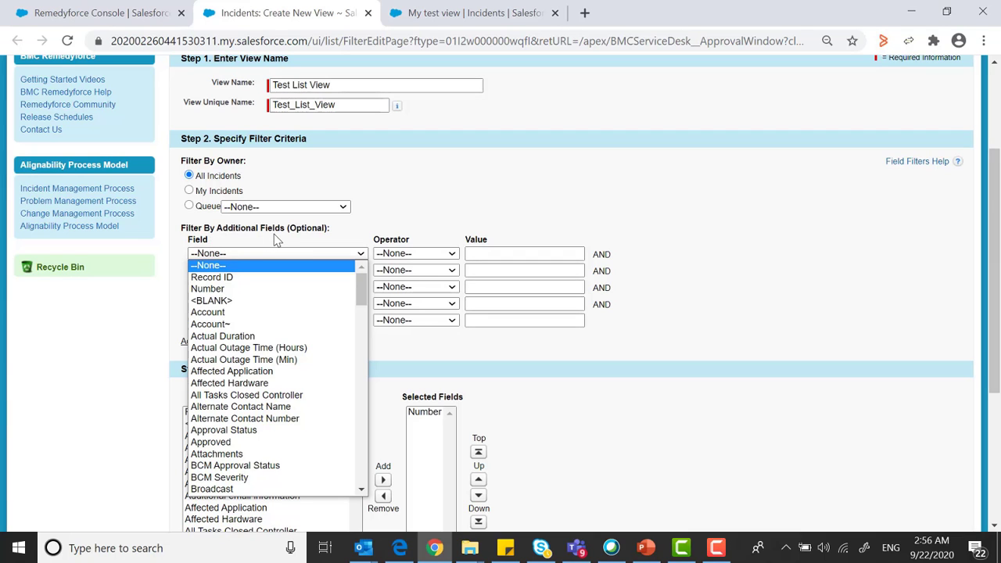
scroll(down, 3)
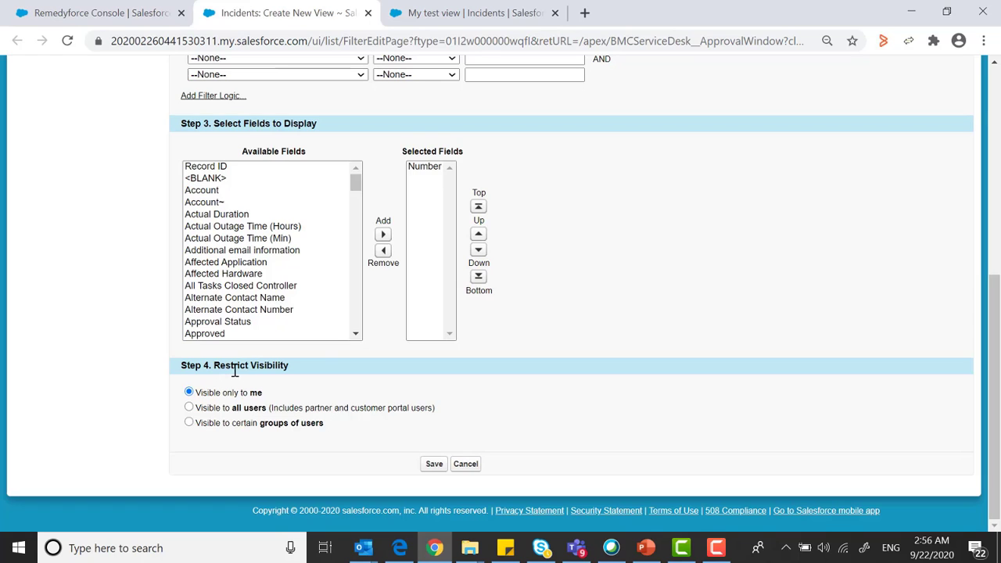
mouse_move(257, 410)
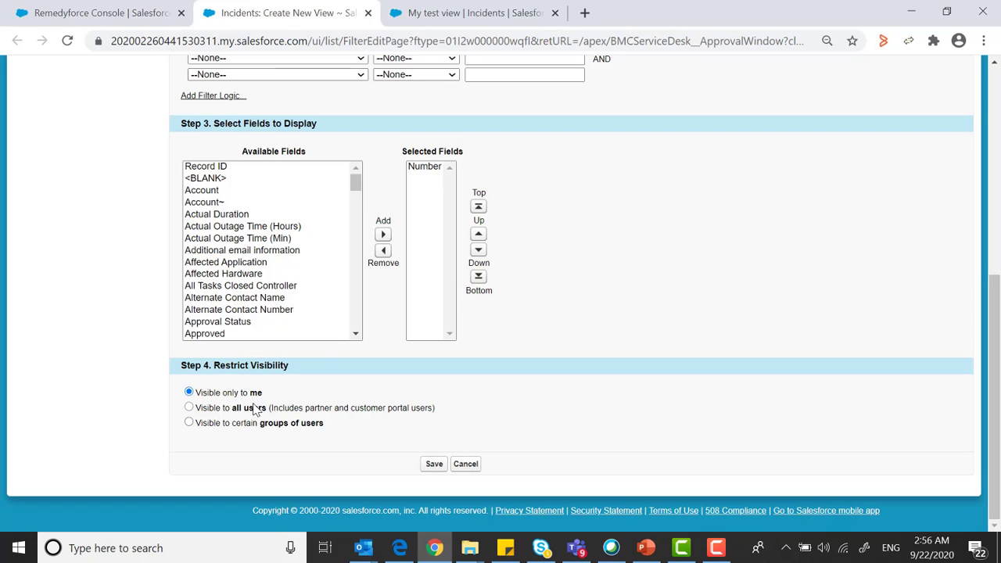
click(189, 407)
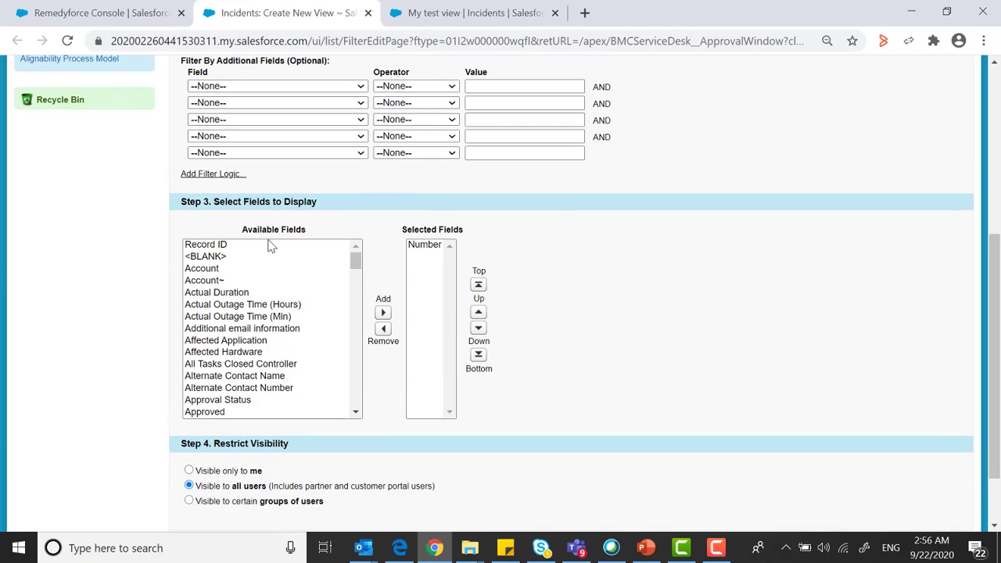
mouse_move(221, 283)
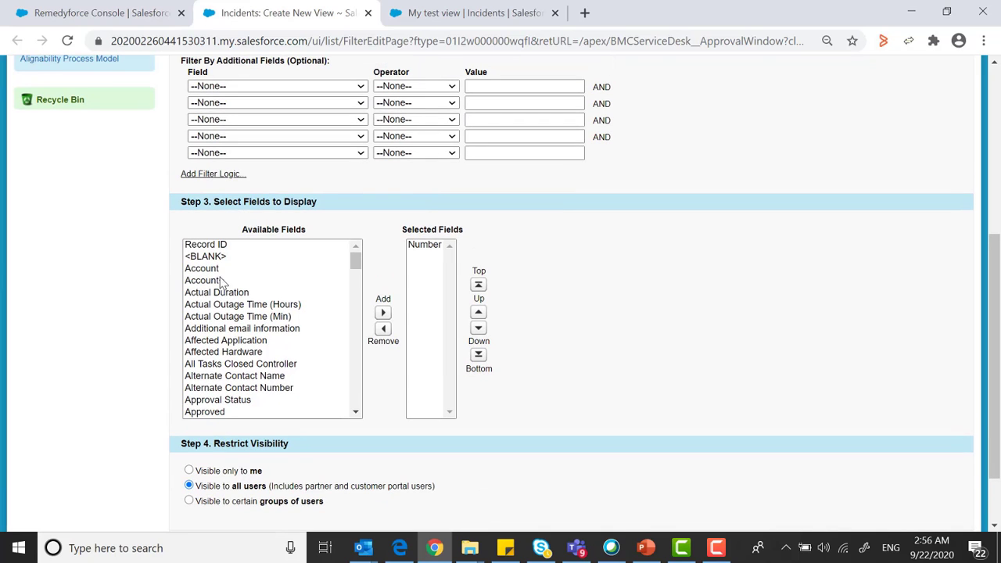
click(202, 268)
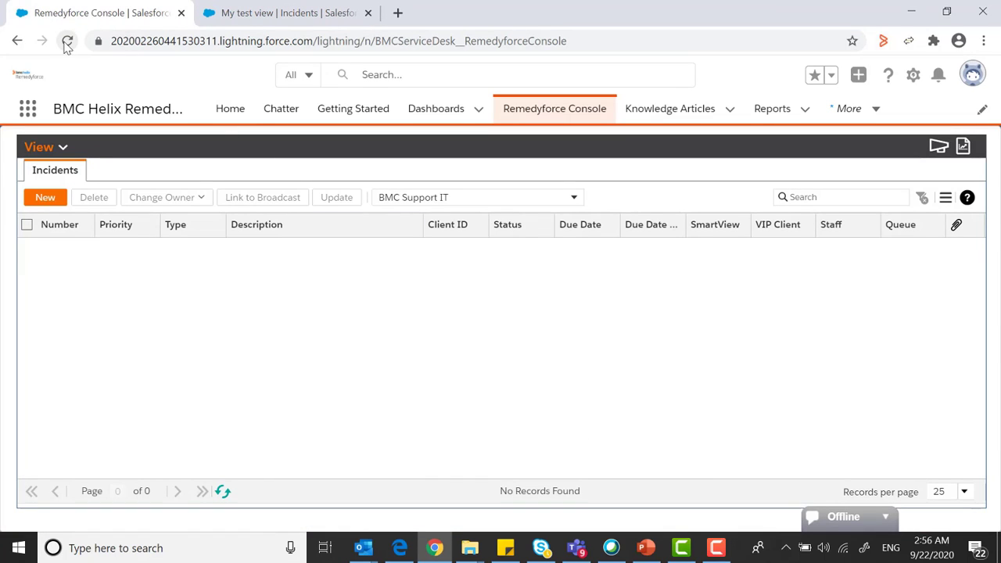
- Reload the console and apply Test List View to the Incidents tab, showing 42 records
click(67, 40)
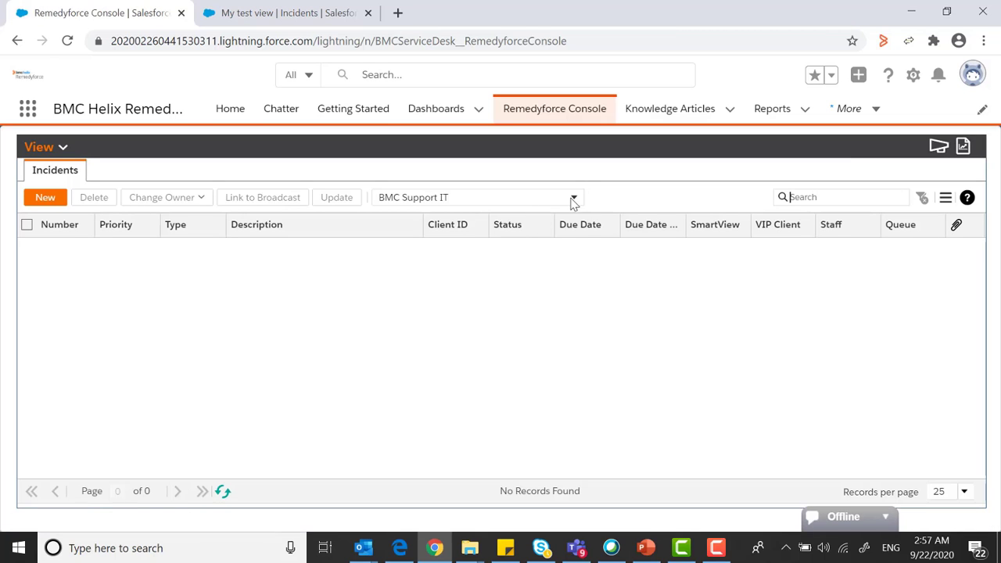
click(573, 197)
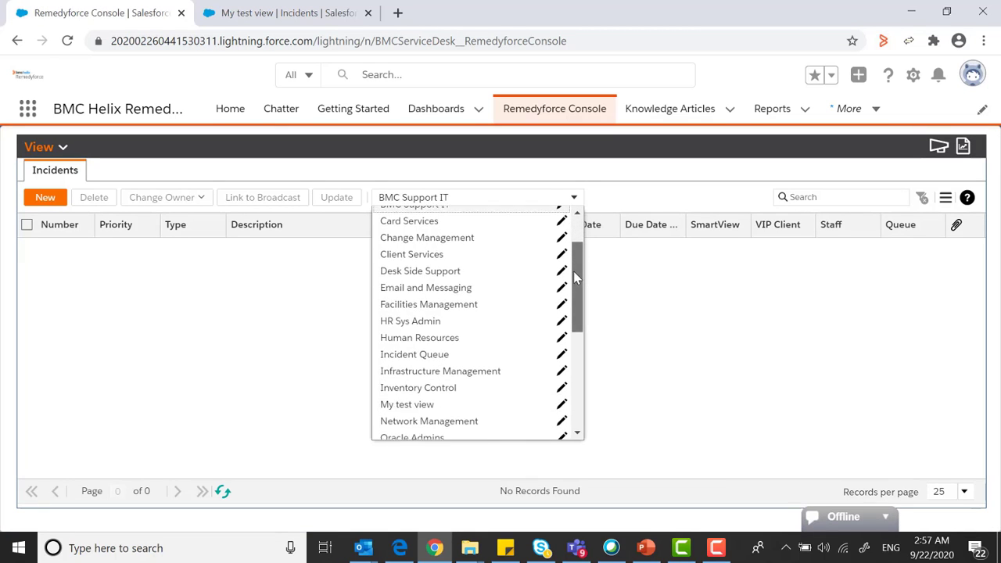
scroll(down, 3)
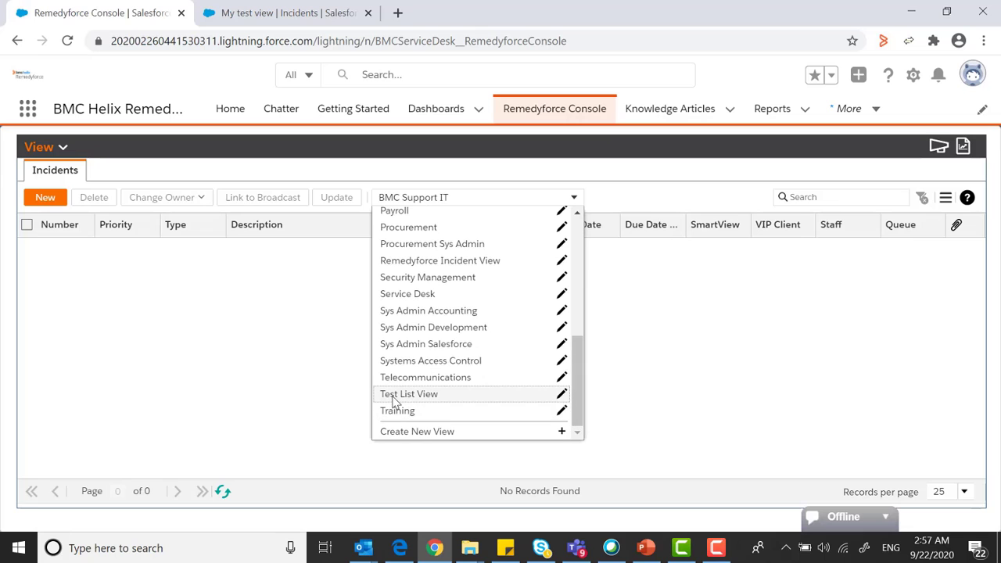
click(408, 394)
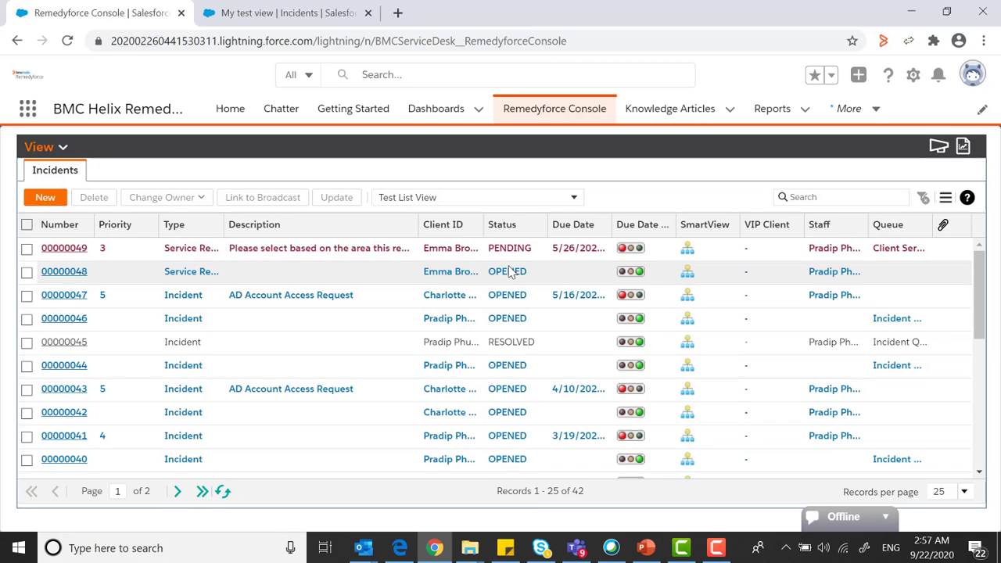
mouse_move(463, 280)
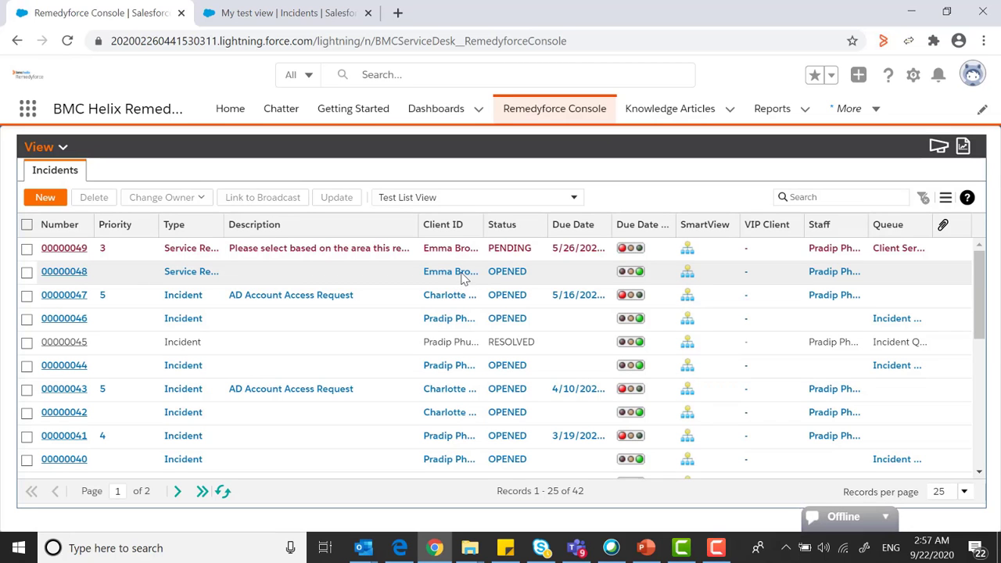